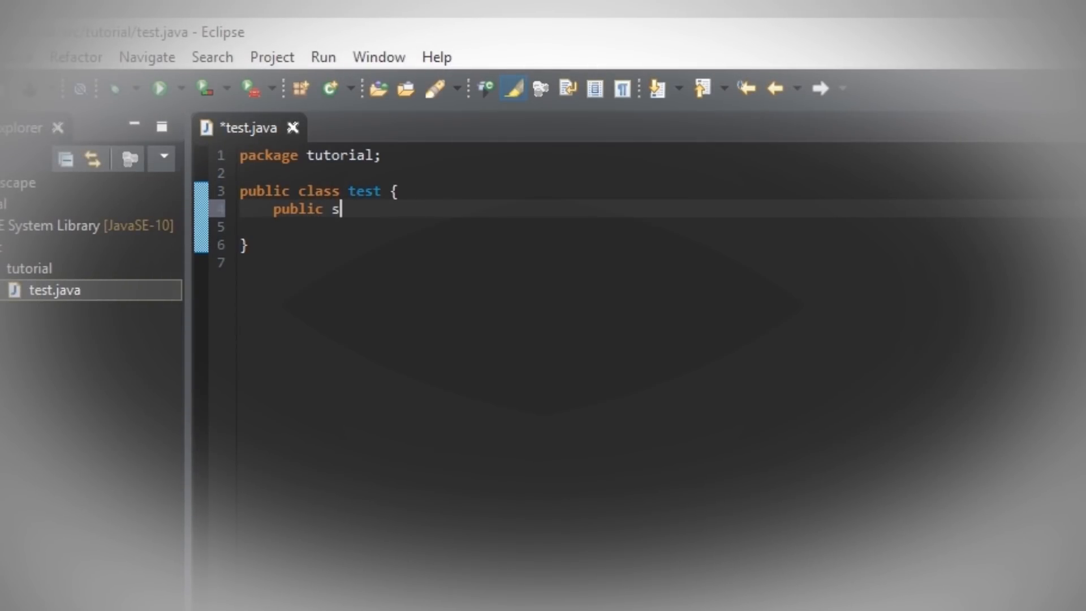
Write main with a Scanner, a System.out.print prompt and nums = new int[2] read in a loop.
{"action": "type", "text": "tatic void main(args"}
{"action": "type", "text": "int[] nums ="}
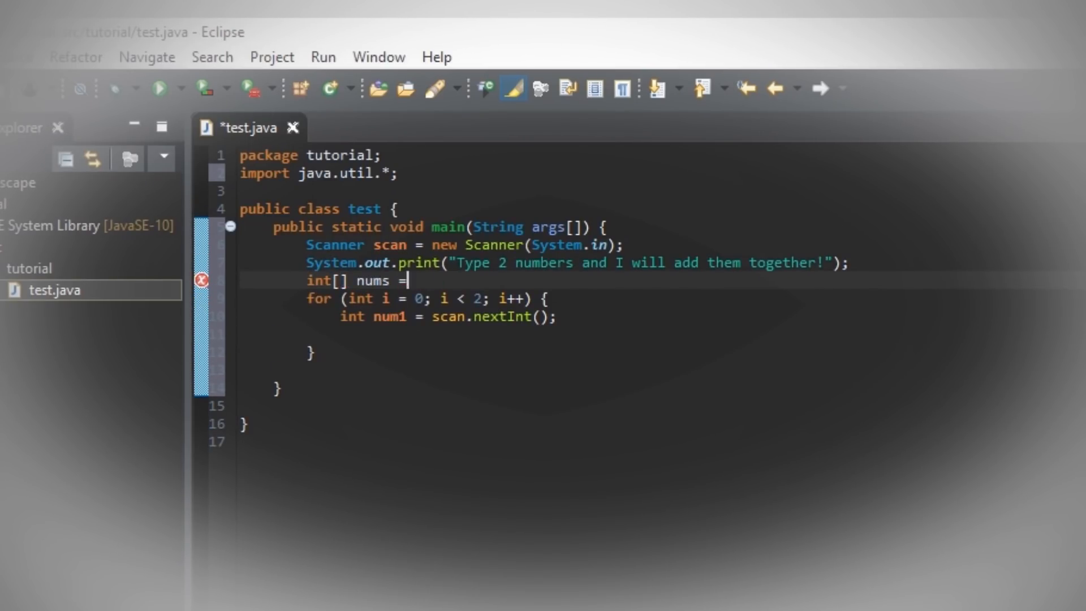
{"action": "type", "text": "new int [2];"}
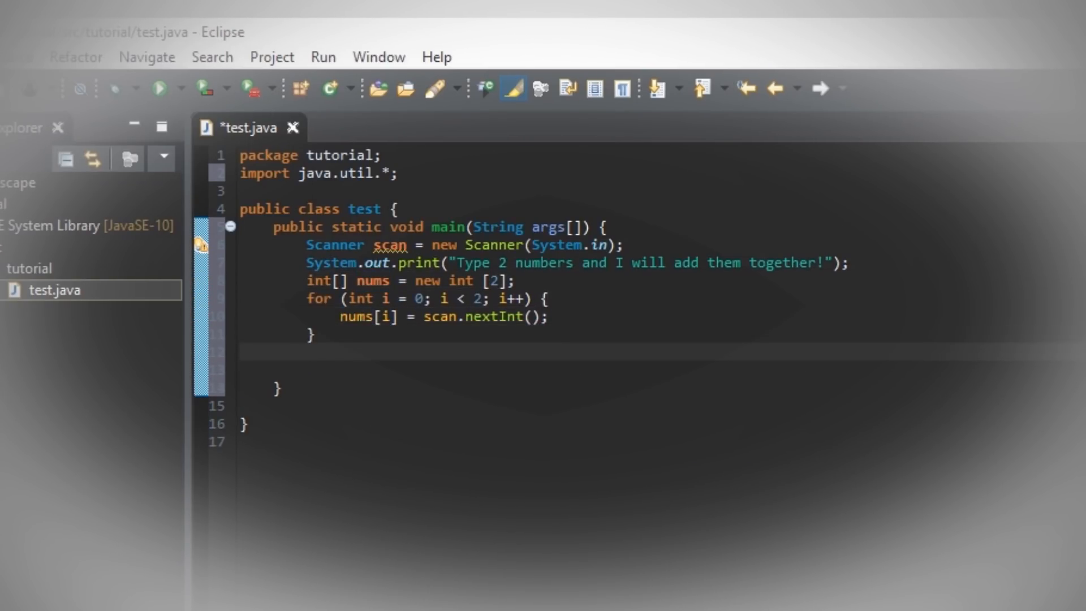
{"action": "type", "text": "System.out.print("}
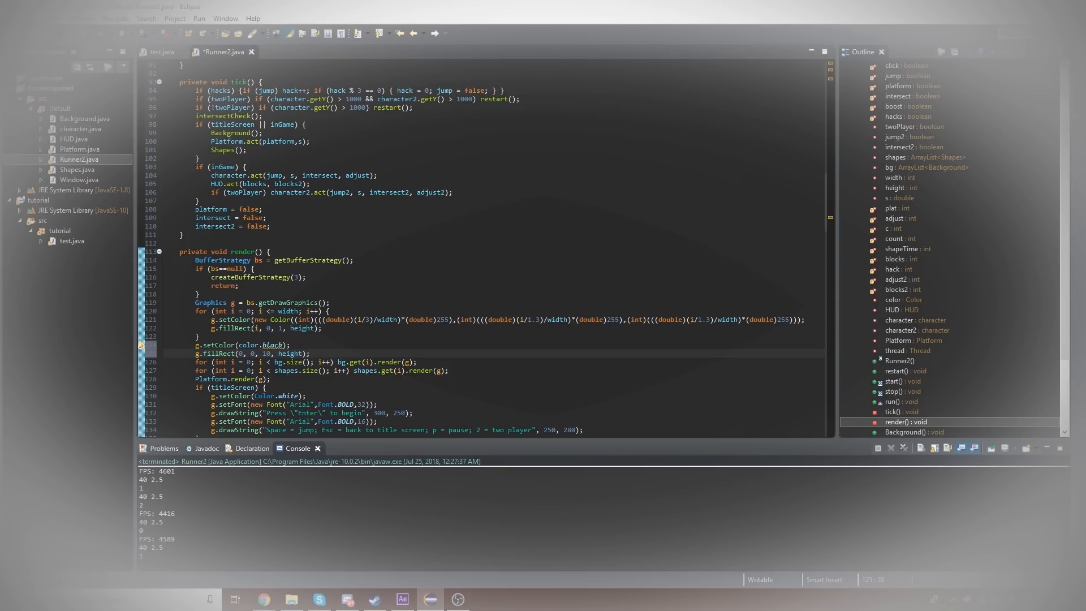
{"action": "type", "text": "1920"}
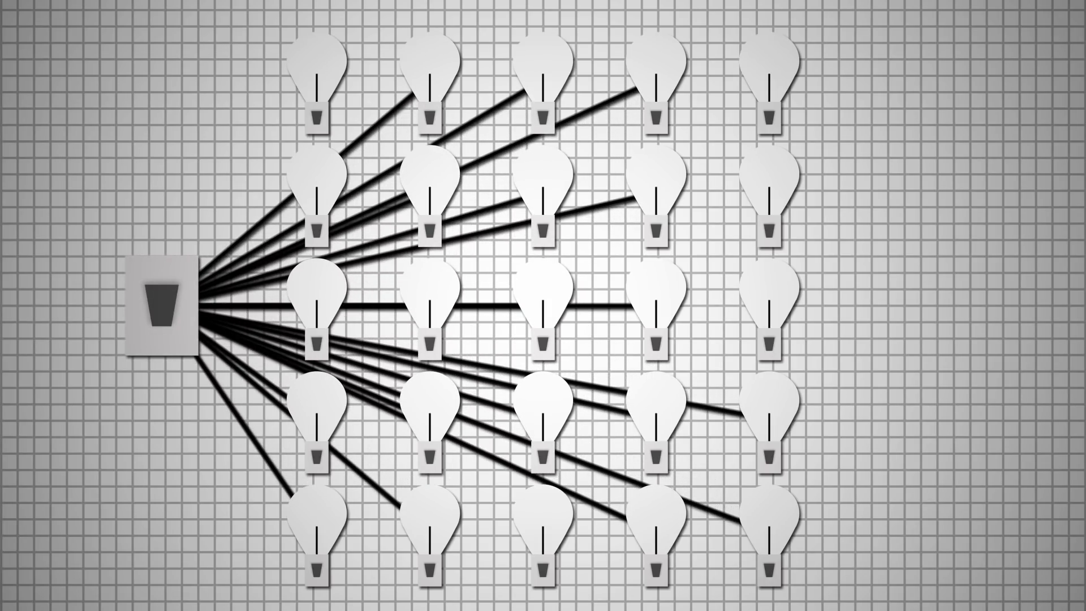
{"action": "left_click", "coordinate": [161, 307]}
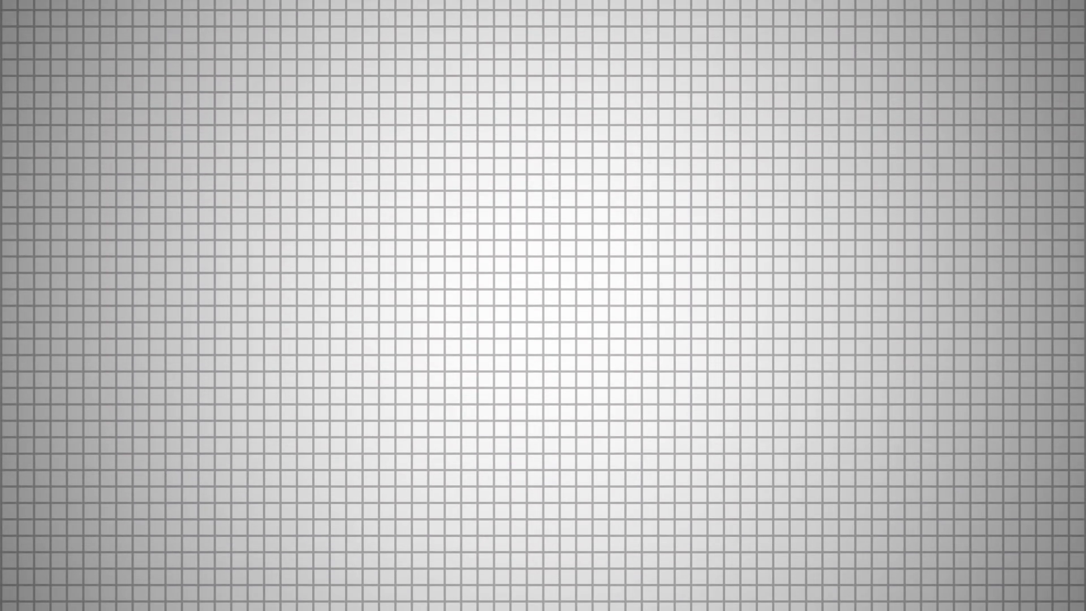
Reach the General > Appearance page of Preferences, showing theme Classic and colour theme Default.
{"action": "type", "text": "Coding"}
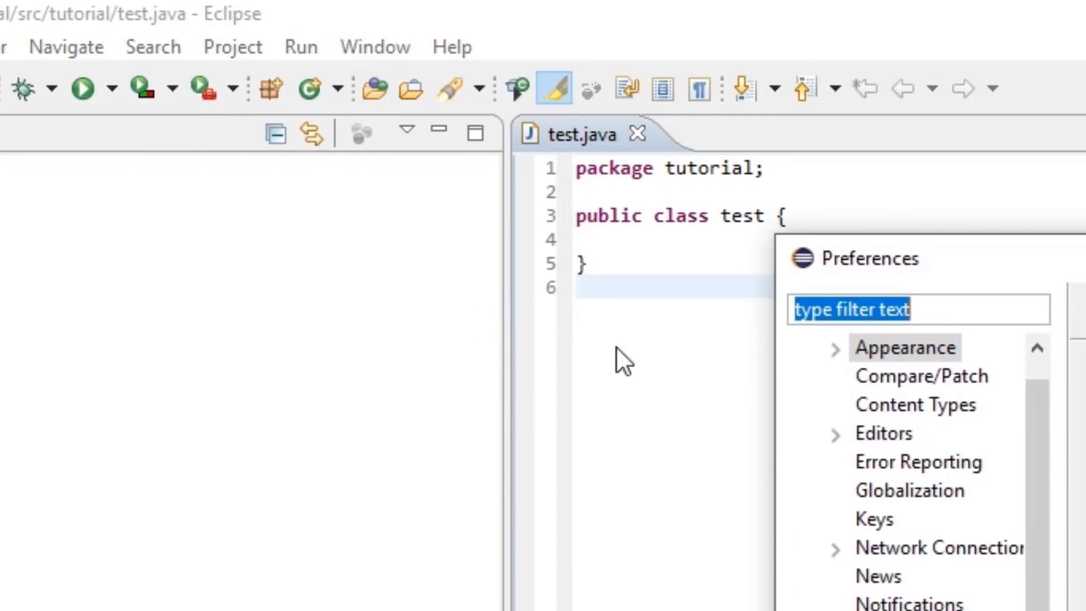
{"action": "left_click", "coordinate": [905, 348]}
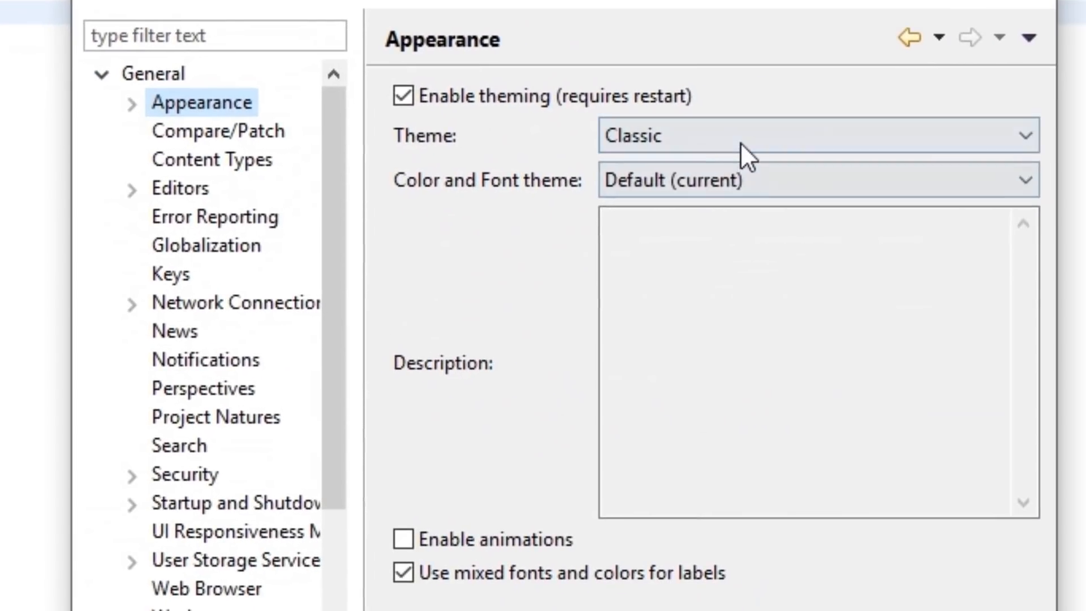